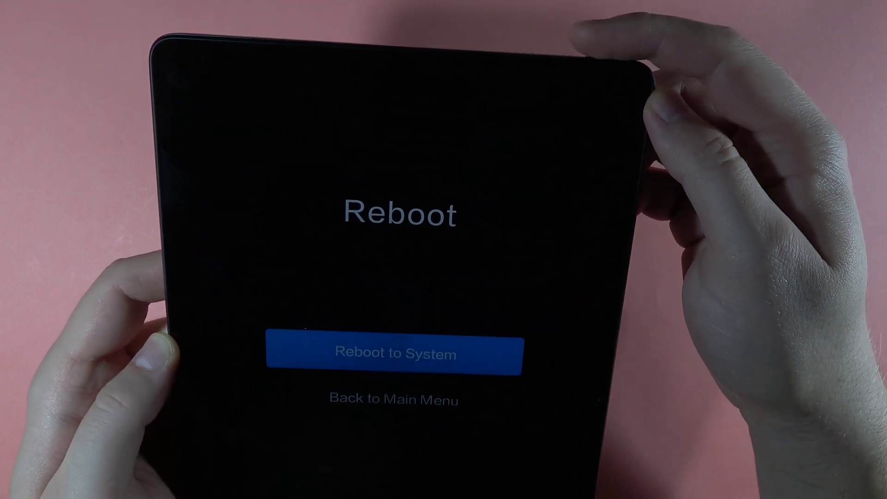
Choose Reboot to System in Mi-Recovery so the tablet restarts to the Mi logo.
click(393, 355)
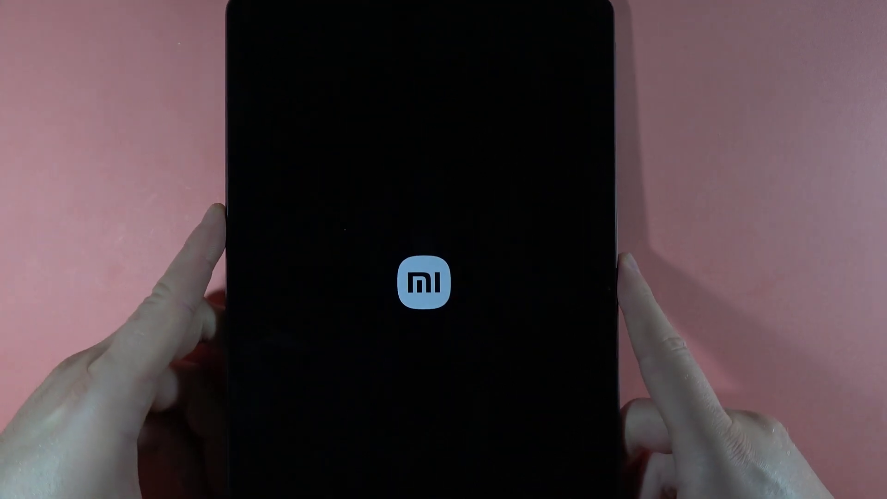